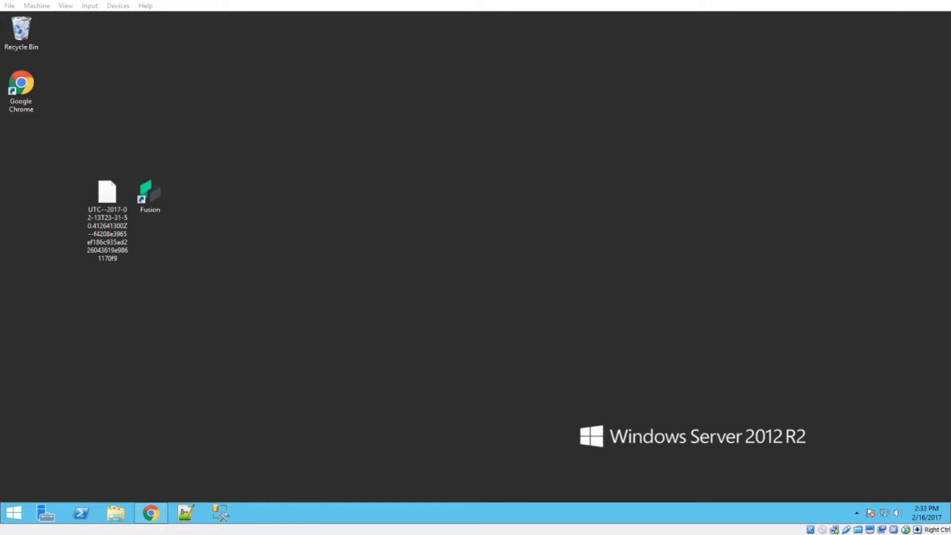
# Step: Launch the Fusion wallet from its desktop shortcut
pyautogui.click(149, 196)
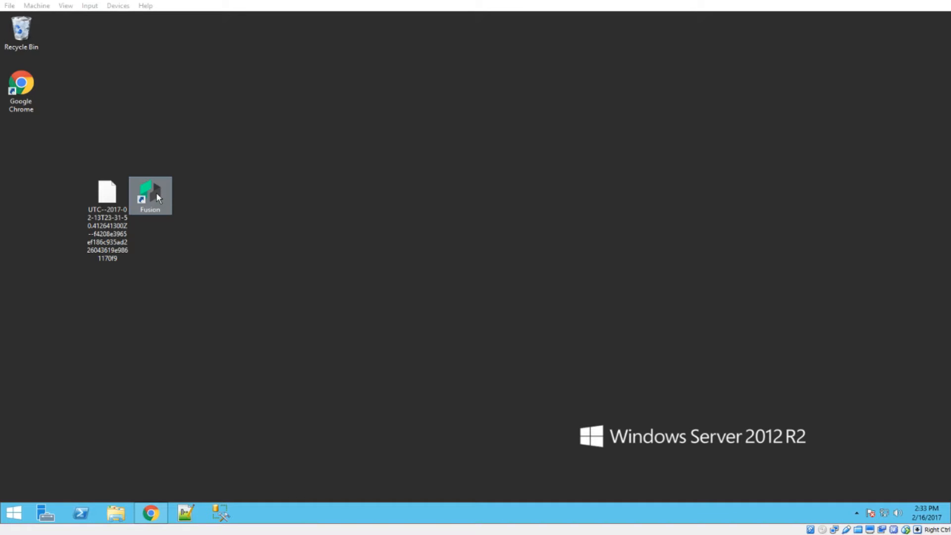
pyautogui.moveTo(150, 194)
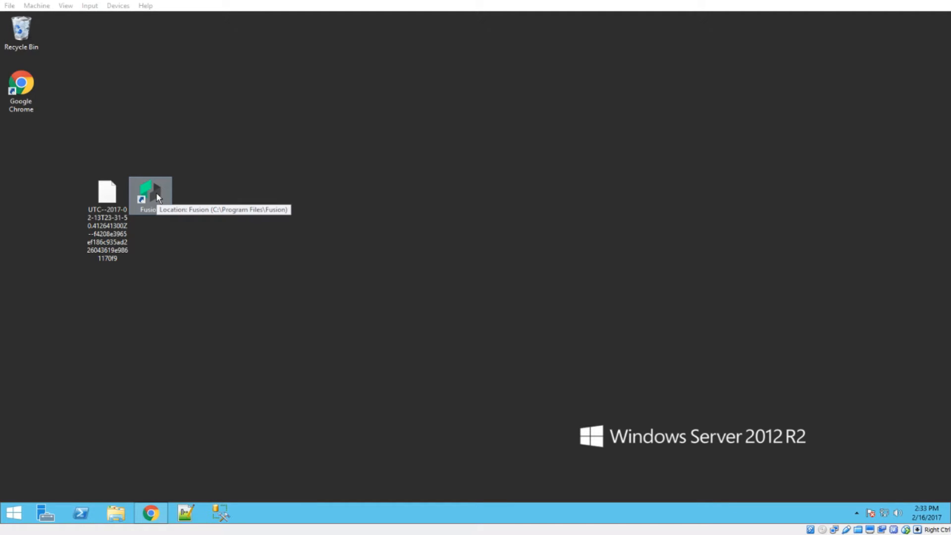
pyautogui.click(150, 195)
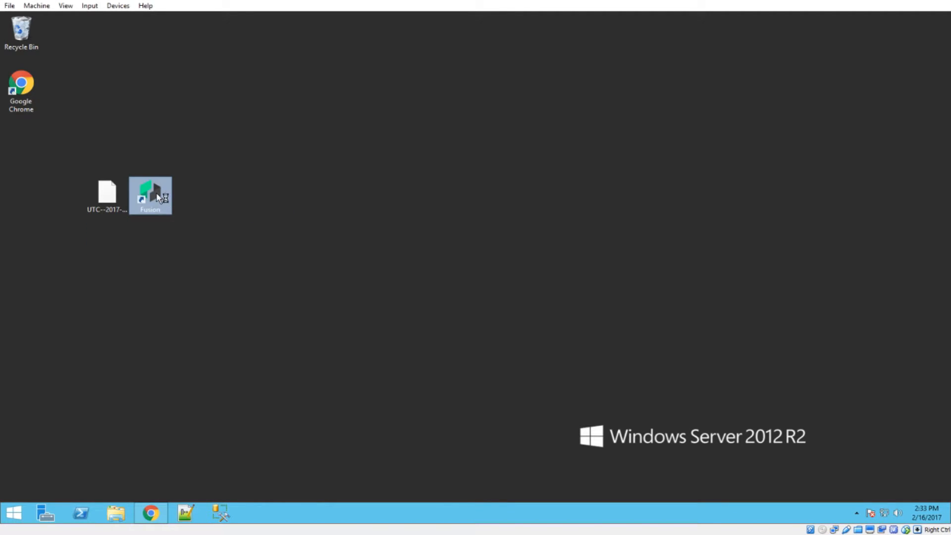
pyautogui.moveTo(354, 269)
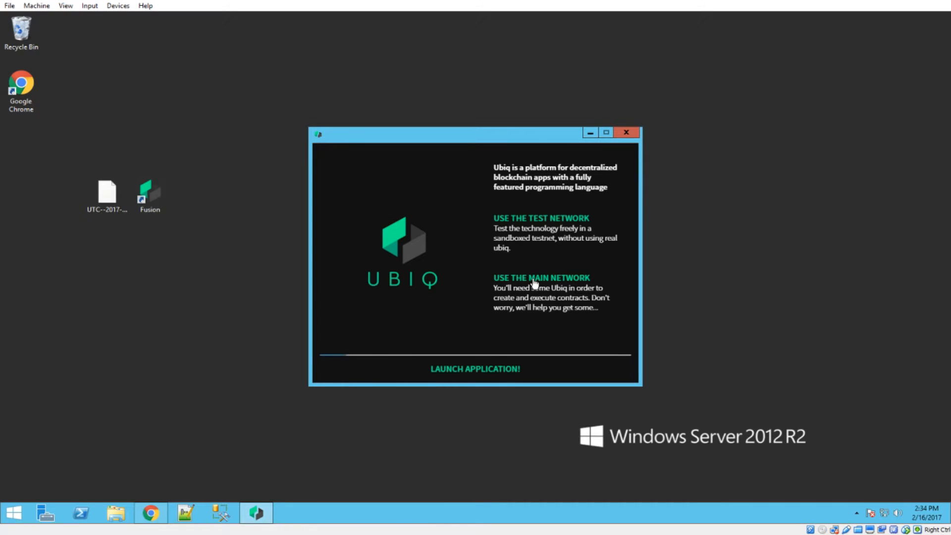
# Step: Select the main Ubiq network and confirm a password for the new account
pyautogui.click(541, 277)
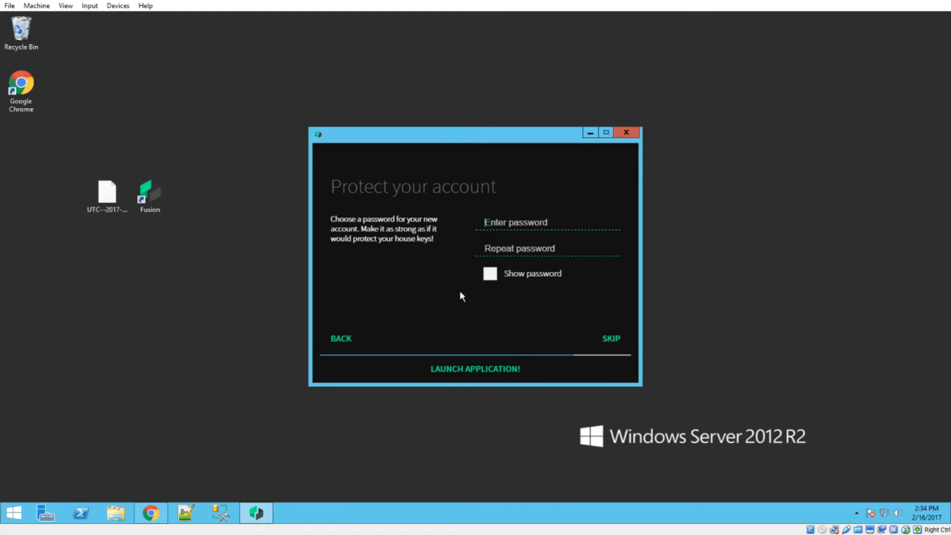
pyautogui.moveTo(454, 303)
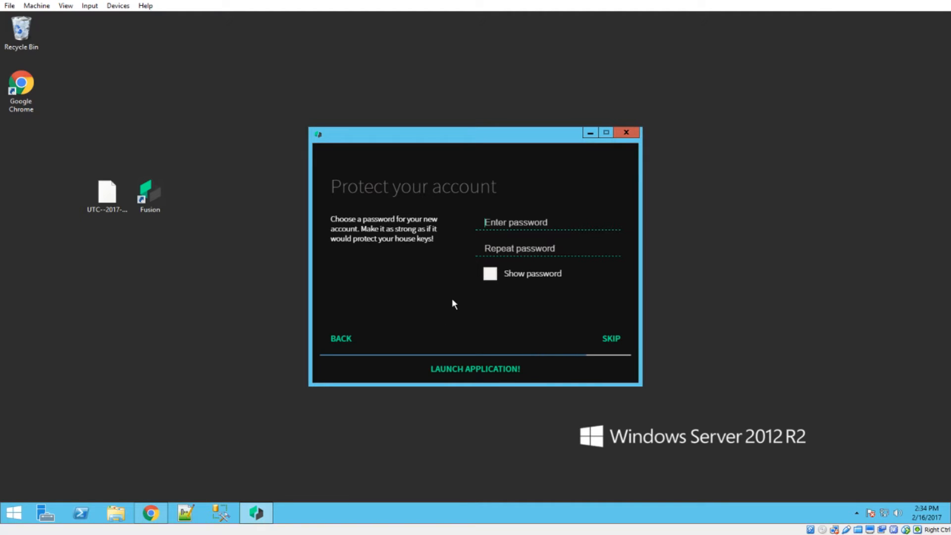
pyautogui.moveTo(491, 372)
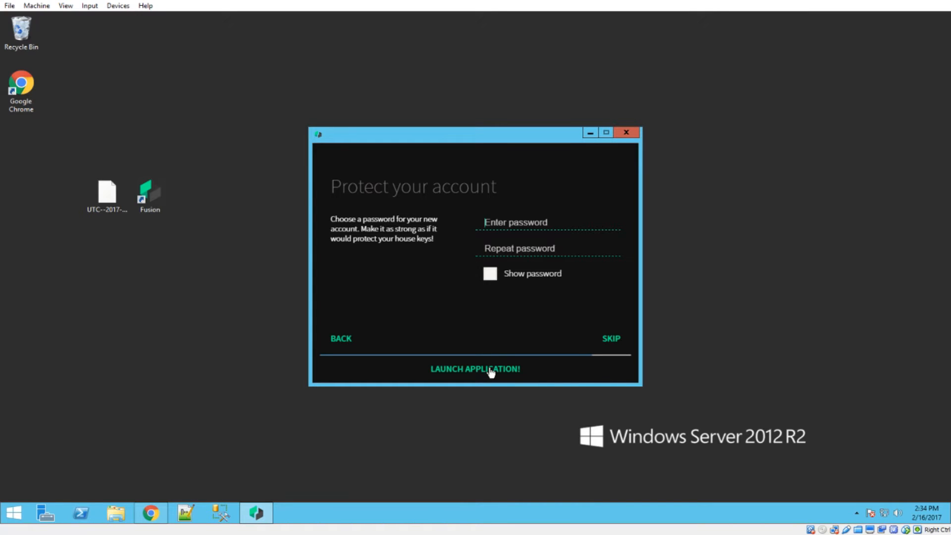
pyautogui.moveTo(442, 310)
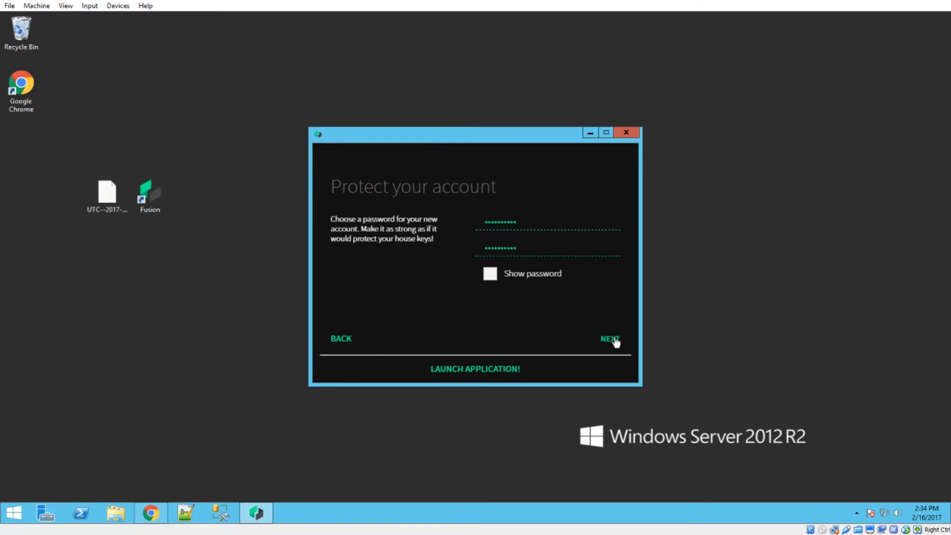
pyautogui.click(609, 339)
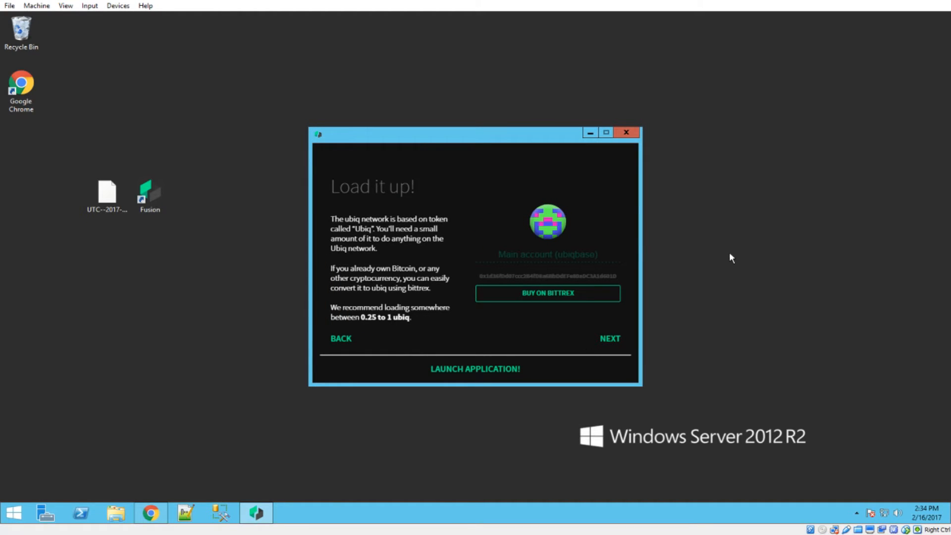
# Step: Step through the funding and reading tips and launch the wallet without waiting for sync
pyautogui.click(609, 339)
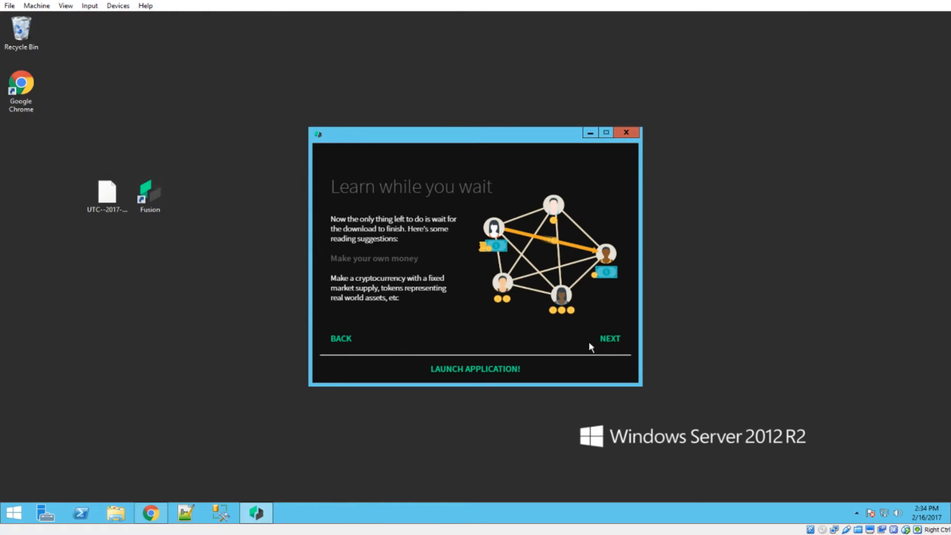
pyautogui.click(609, 338)
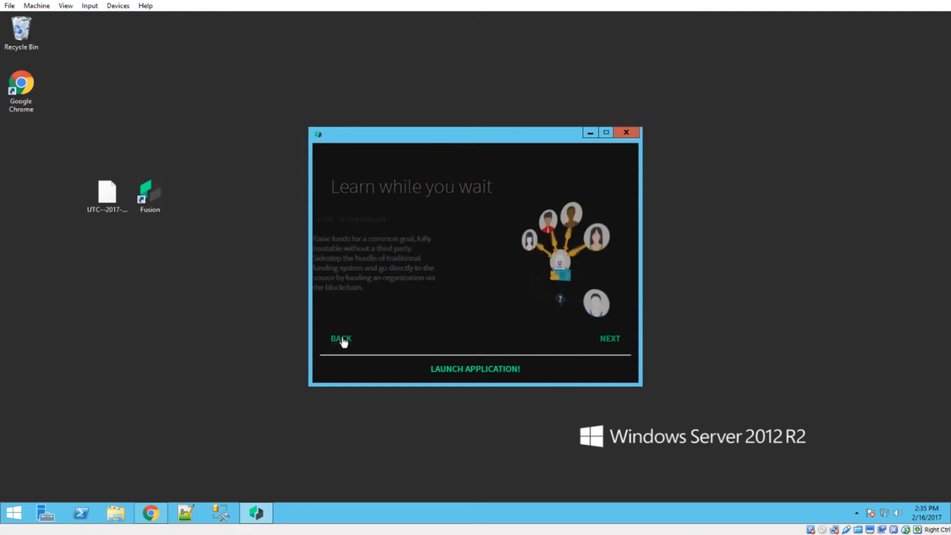
pyautogui.click(340, 338)
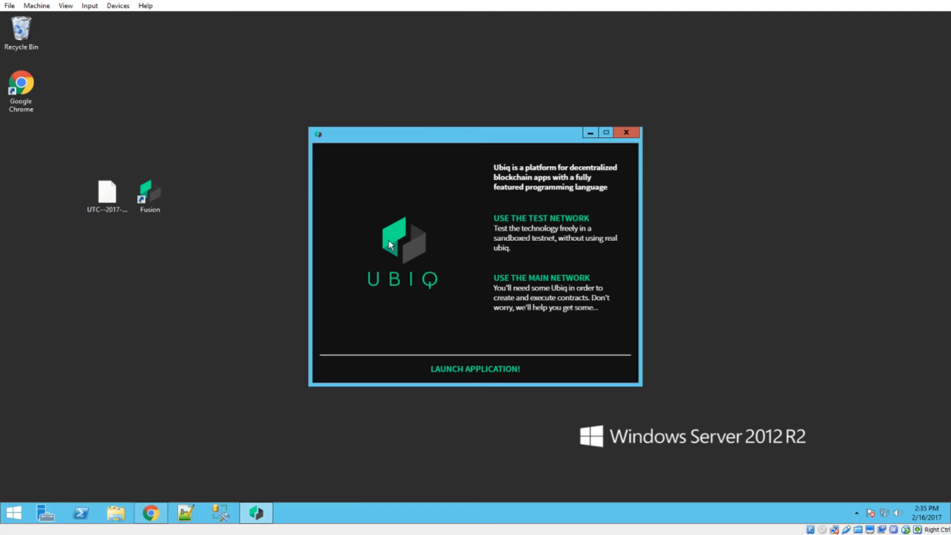
pyautogui.moveTo(484, 365)
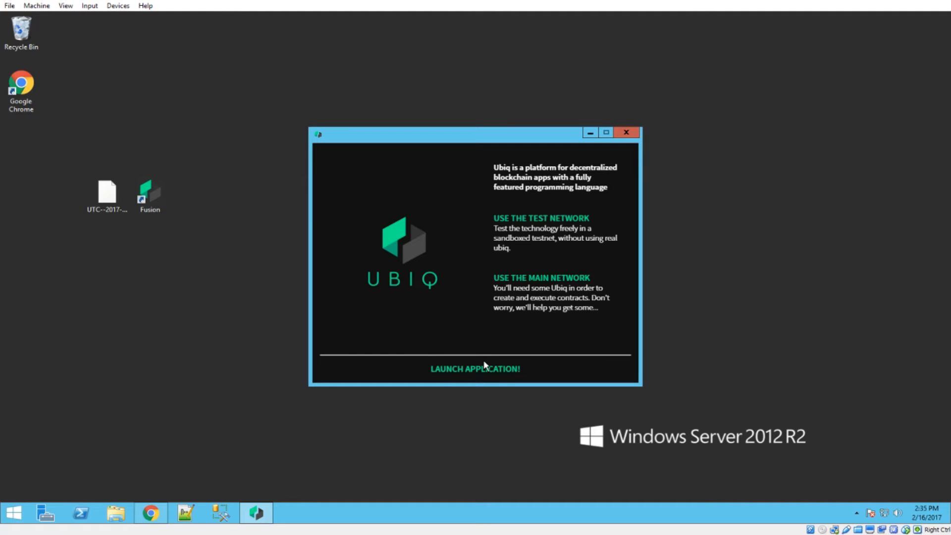
pyautogui.click(474, 369)
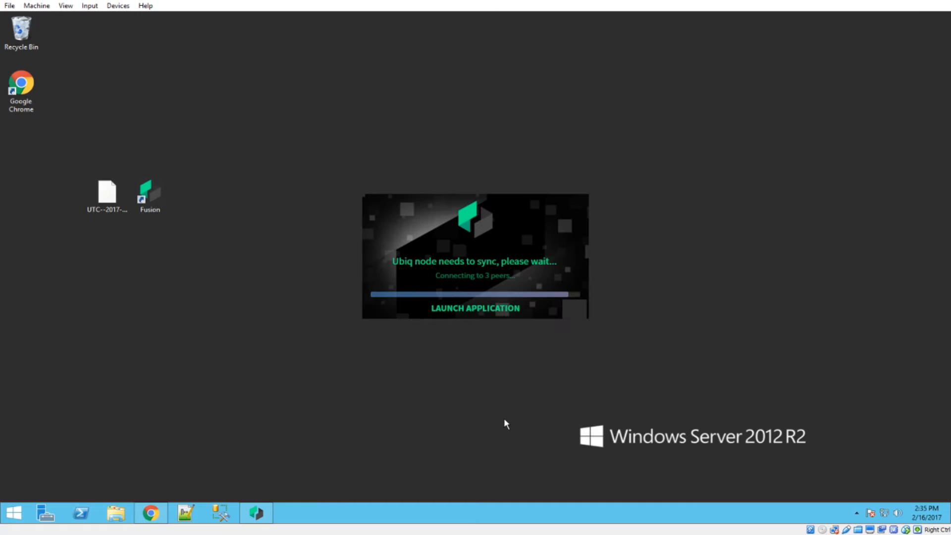
pyautogui.moveTo(498, 317)
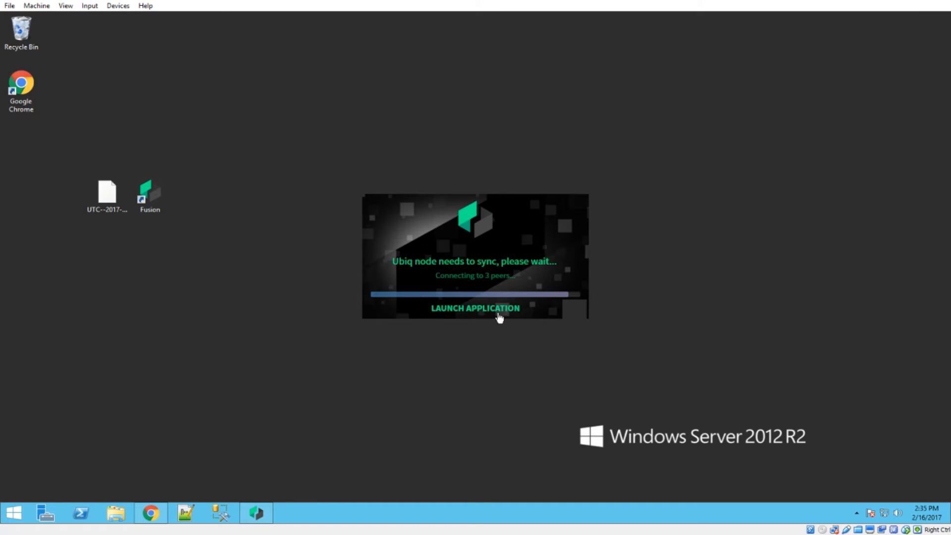
pyautogui.click(475, 308)
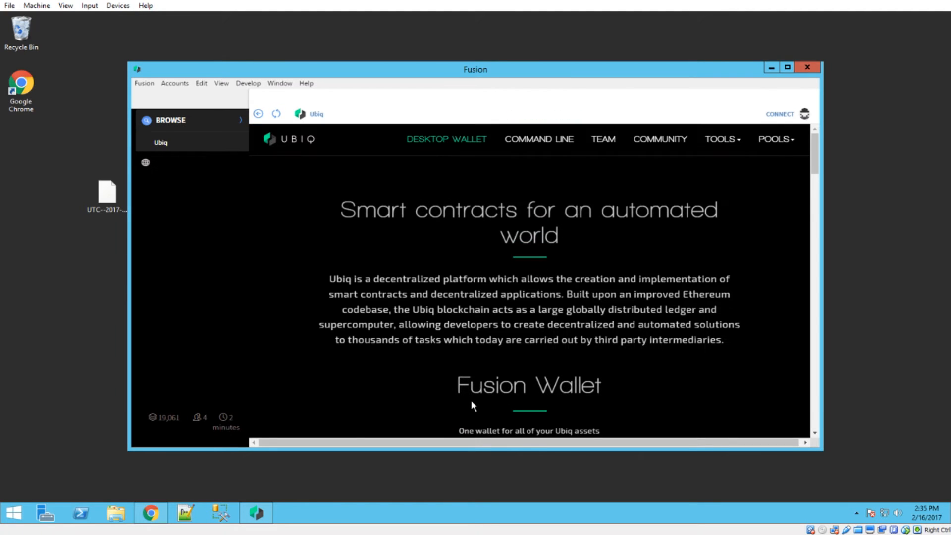
# Step: Scroll the Ubiq browse page down to the Community testimonials section
pyautogui.click(171, 120)
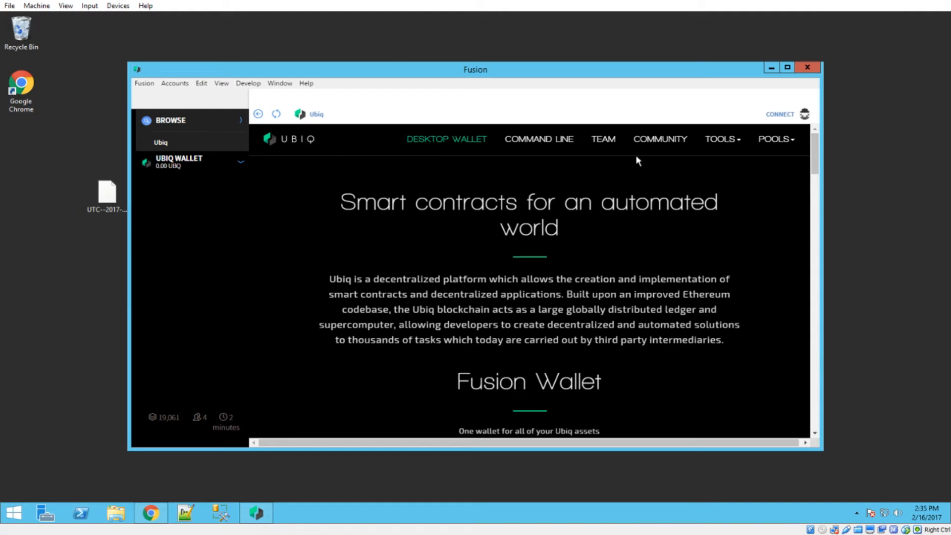
pyautogui.moveTo(463, 303)
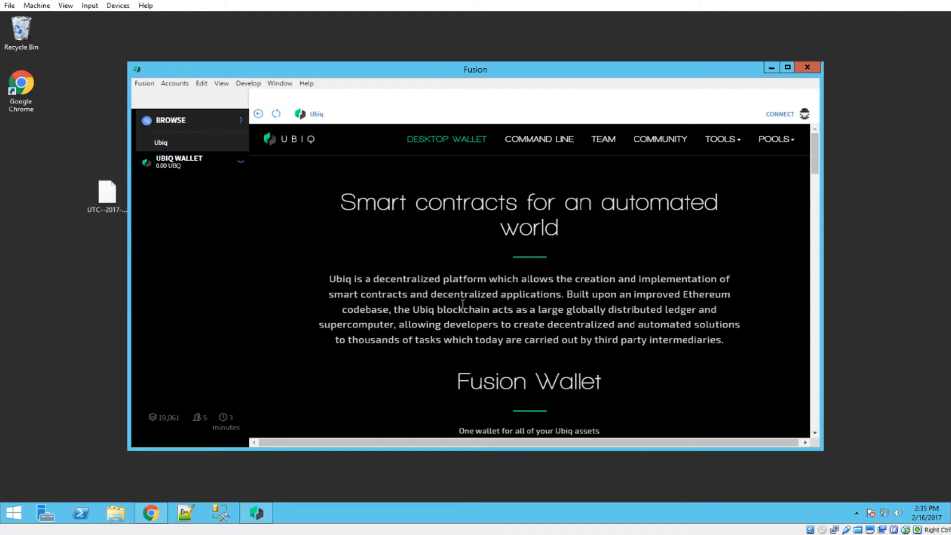
pyautogui.scroll(-3)
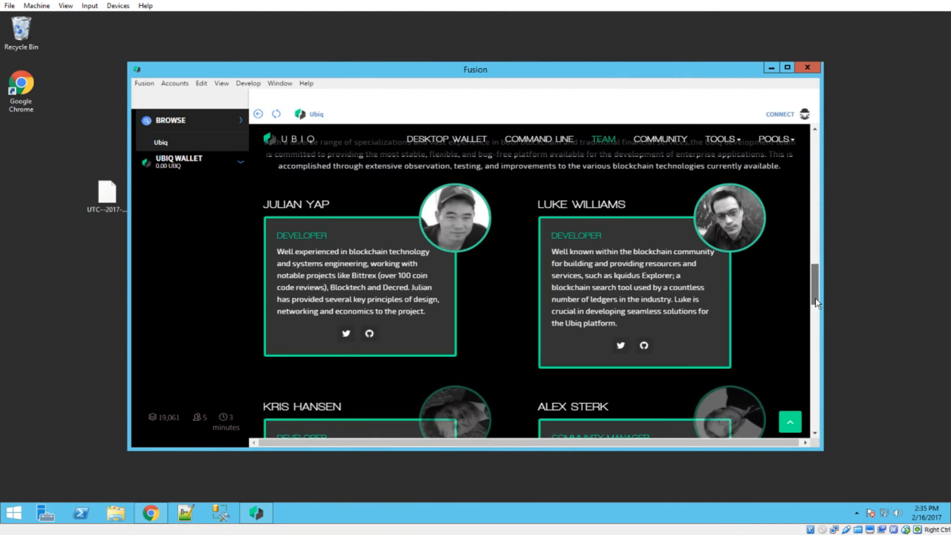
pyautogui.scroll(-3)
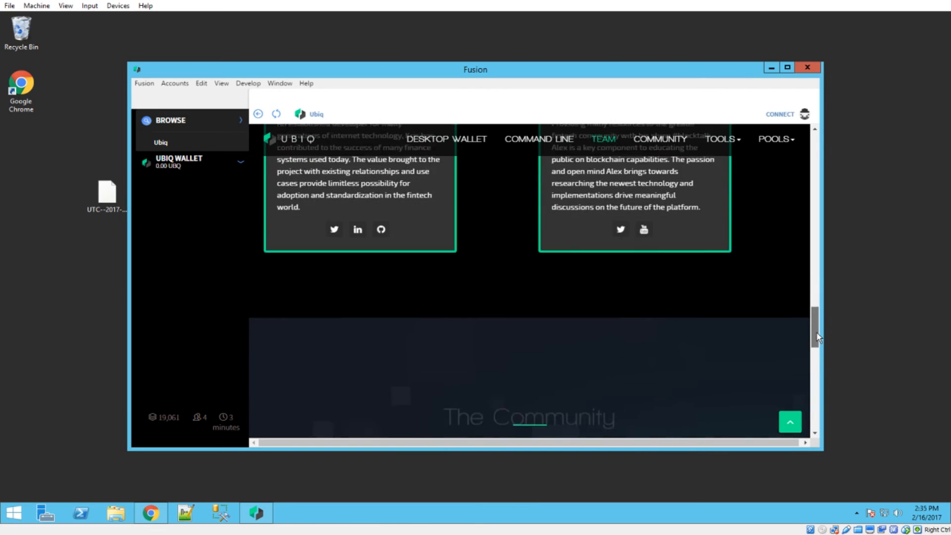
pyautogui.scroll(-3)
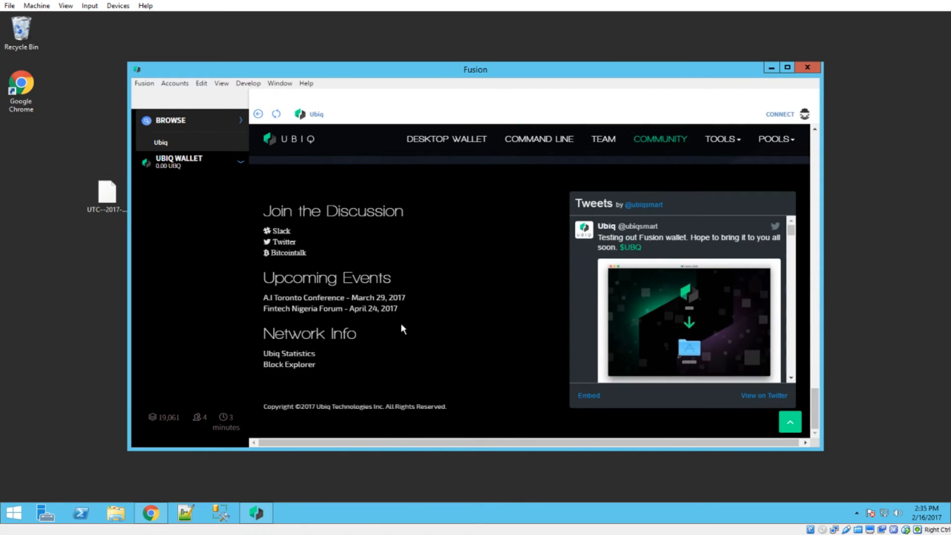
pyautogui.scroll(-3)
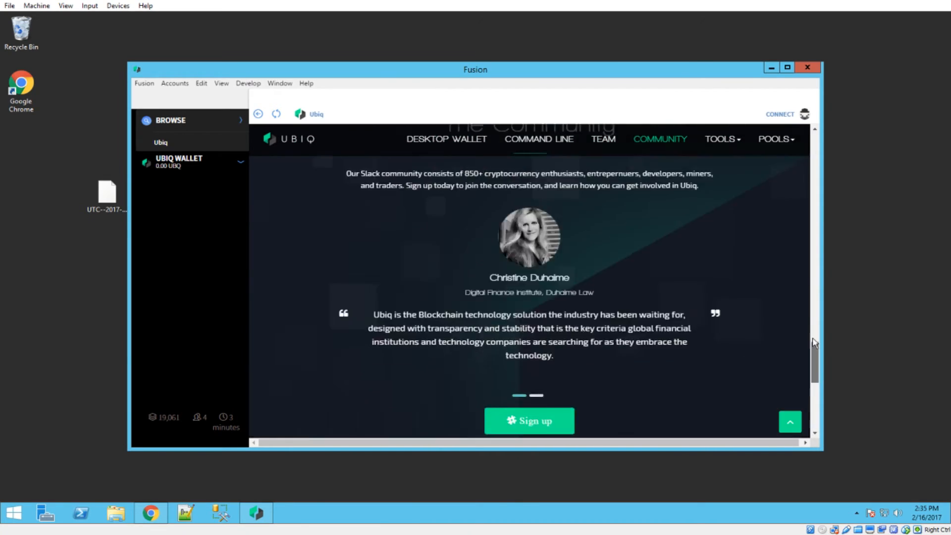
pyautogui.scroll(-3)
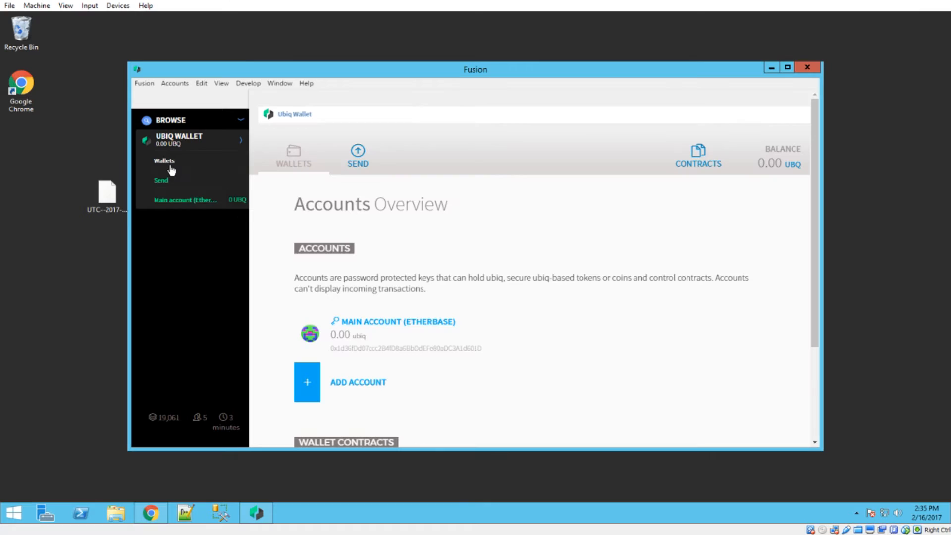
# Step: Show the Main account (Etherbase) detail page with its address and 0.00 UBQ balance
pyautogui.click(185, 200)
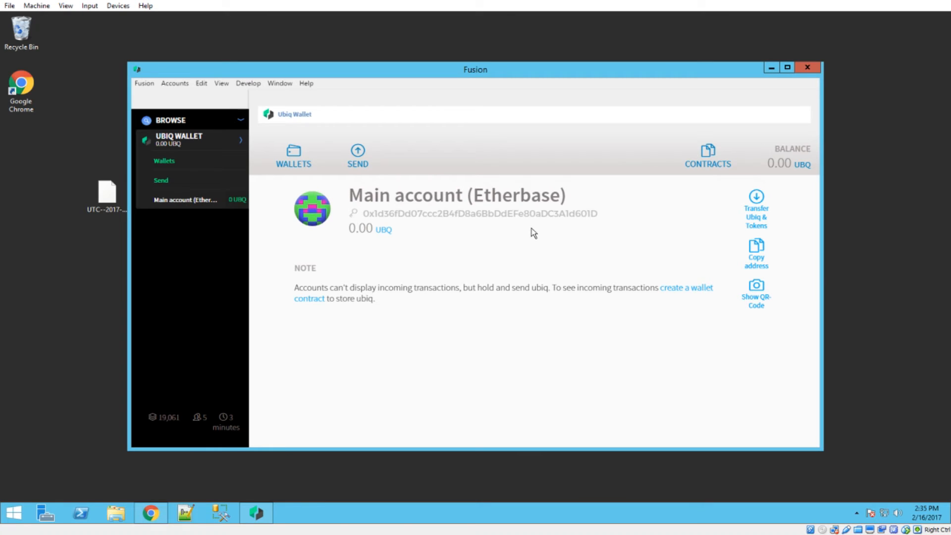
pyautogui.moveTo(486, 76)
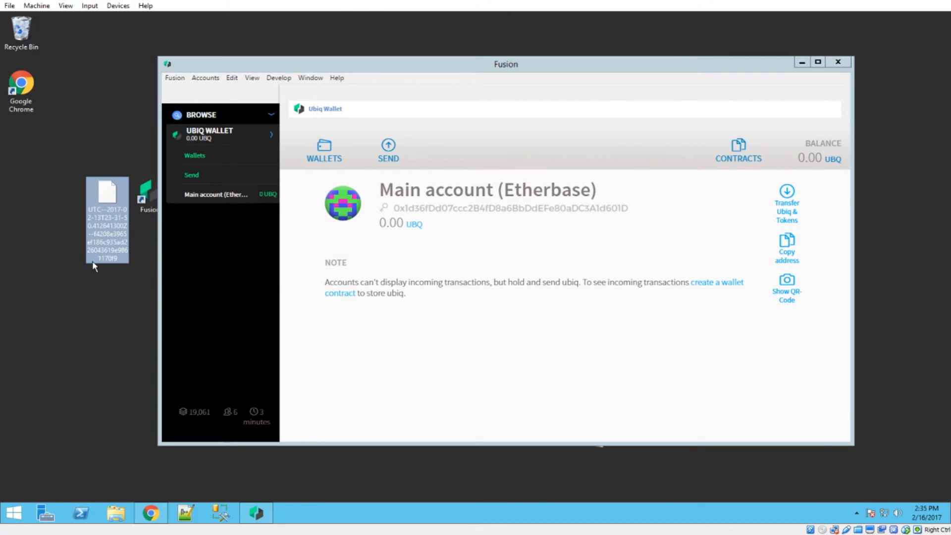
pyautogui.click(395, 340)
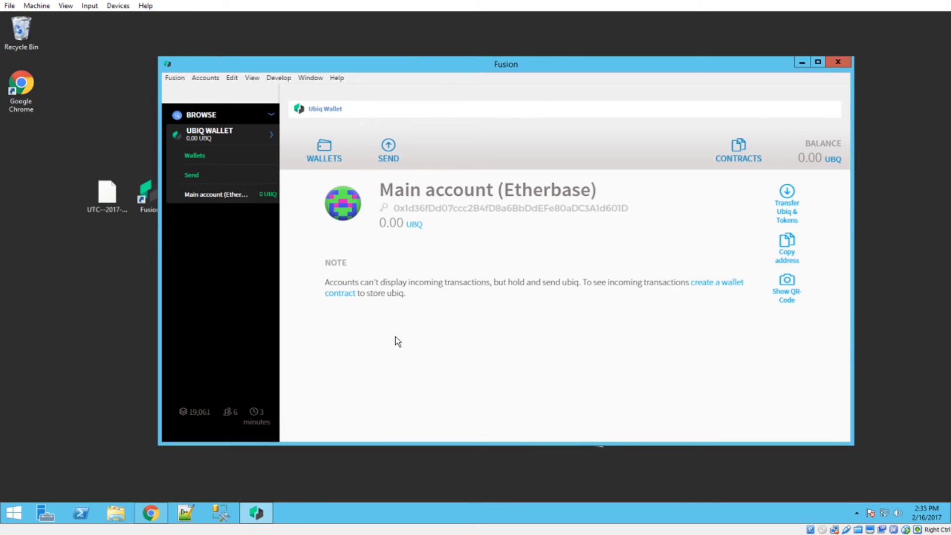
pyautogui.moveTo(205, 77)
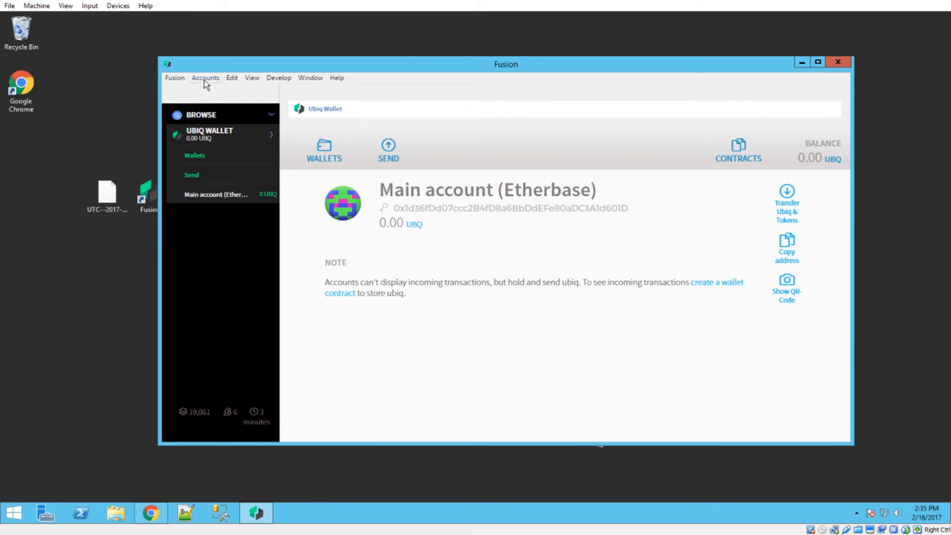
# Step: Use Accounts > Import Accounts and drop the desktop UTC wallet file into the import window
pyautogui.click(205, 77)
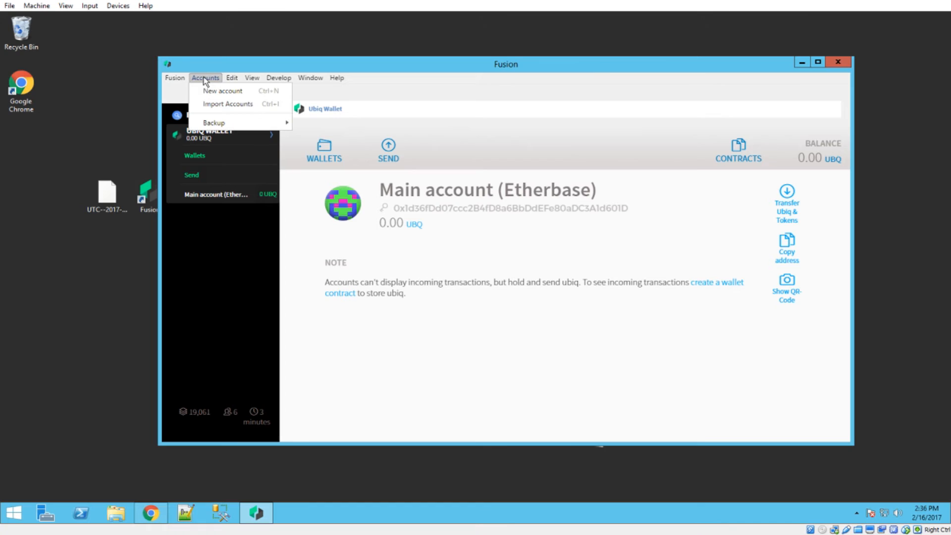
pyautogui.click(324, 151)
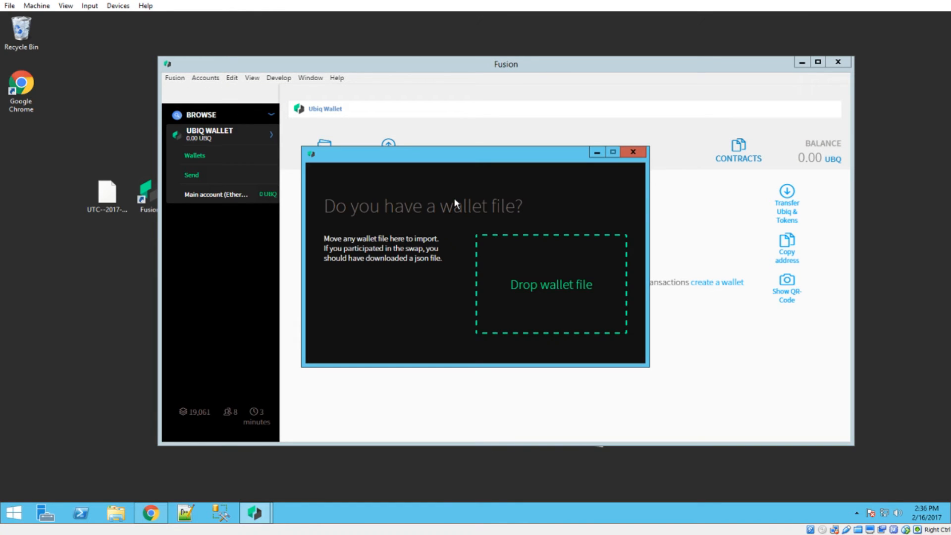
pyautogui.moveTo(112, 237)
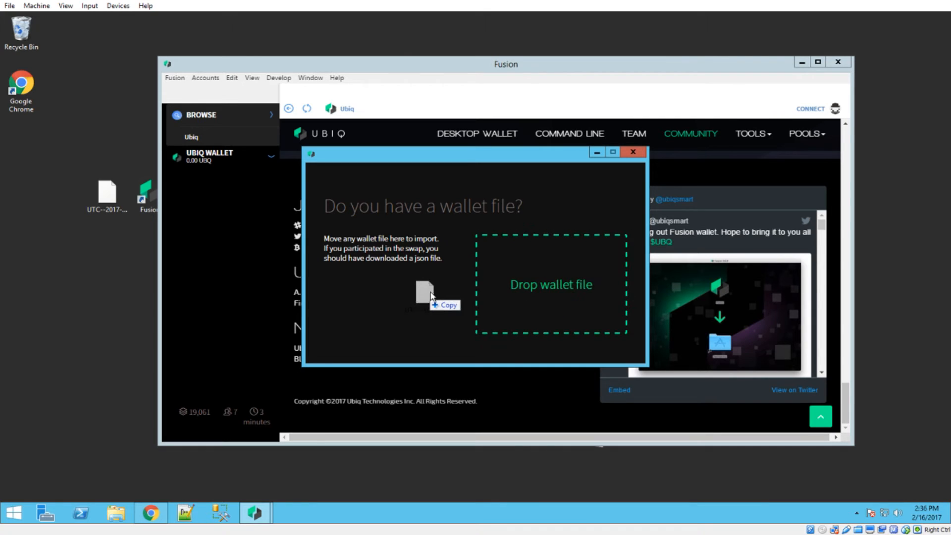
pyautogui.moveTo(428, 294); pyautogui.dragTo(515, 282)
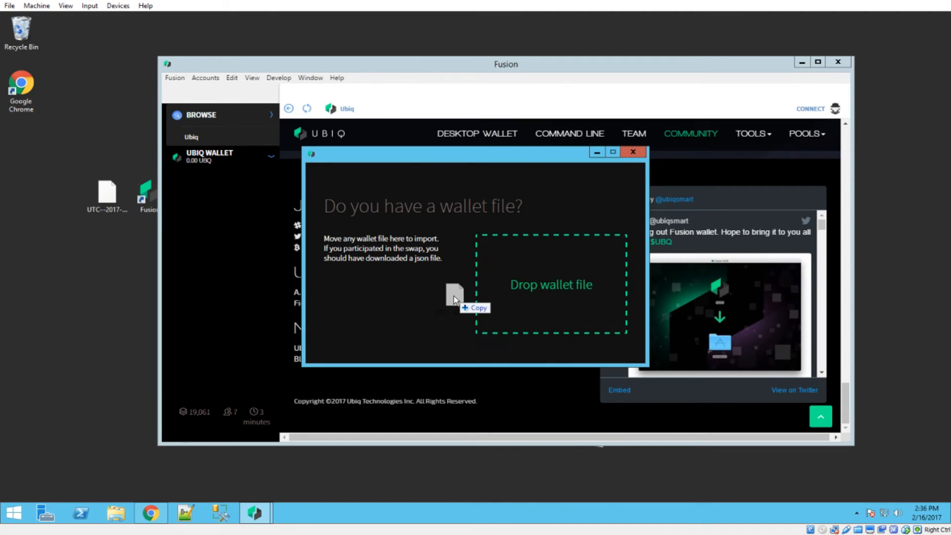
pyautogui.click(633, 152)
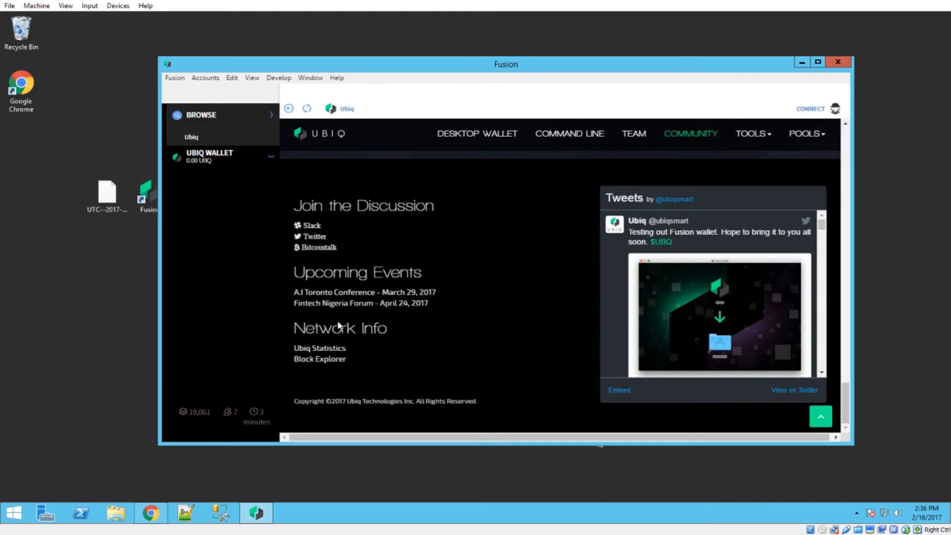
pyautogui.moveTo(334, 324)
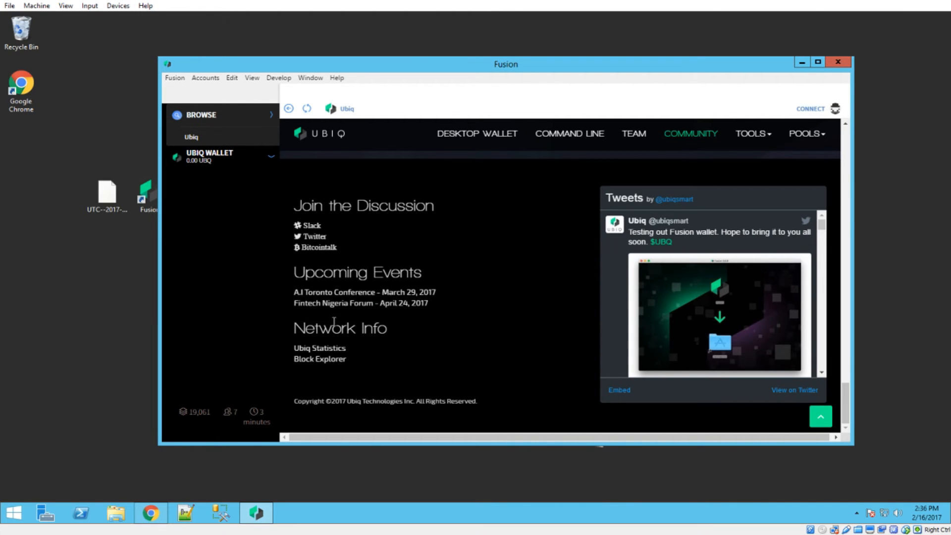
pyautogui.moveTo(271, 160)
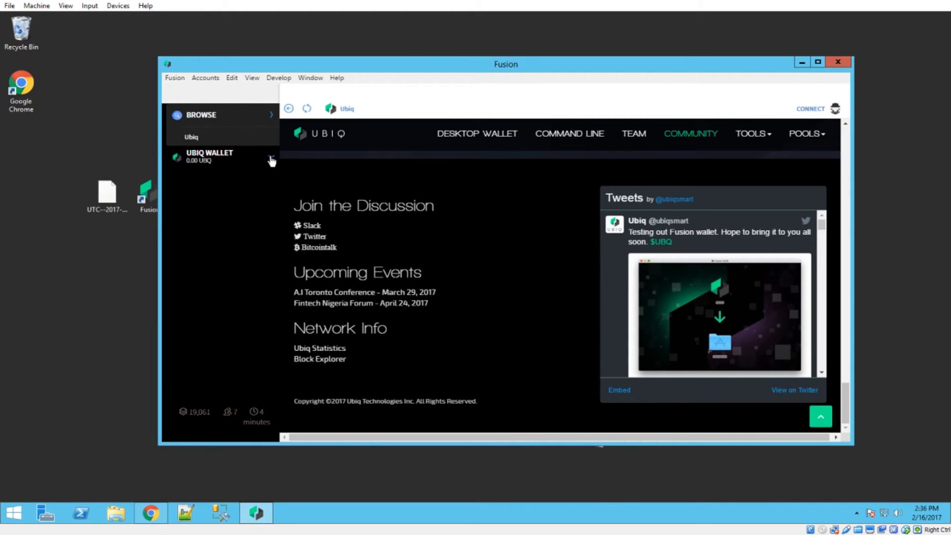
# Step: Highlight the imported account's address ending 1170F9 and select the desktop wallet file to compare
pyautogui.click(209, 156)
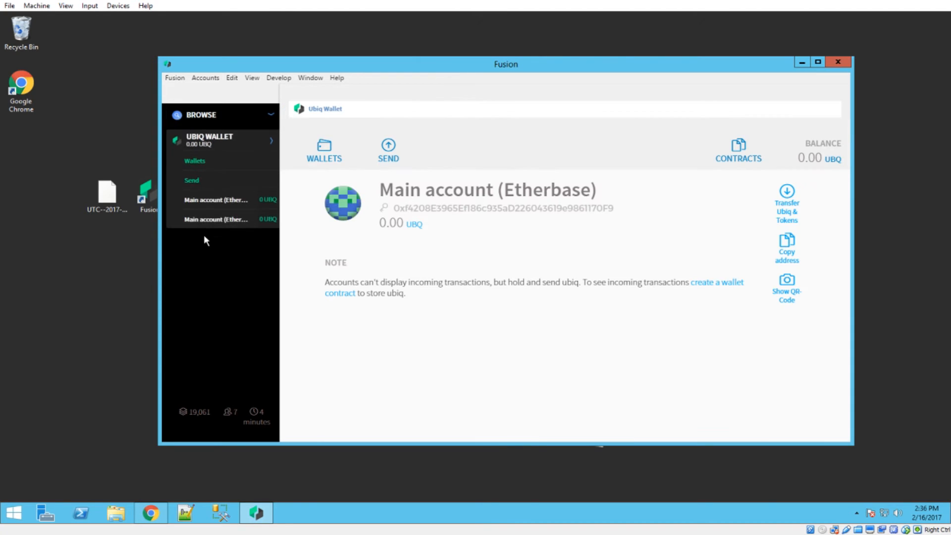
pyautogui.moveTo(450, 208); pyautogui.dragTo(613, 208)
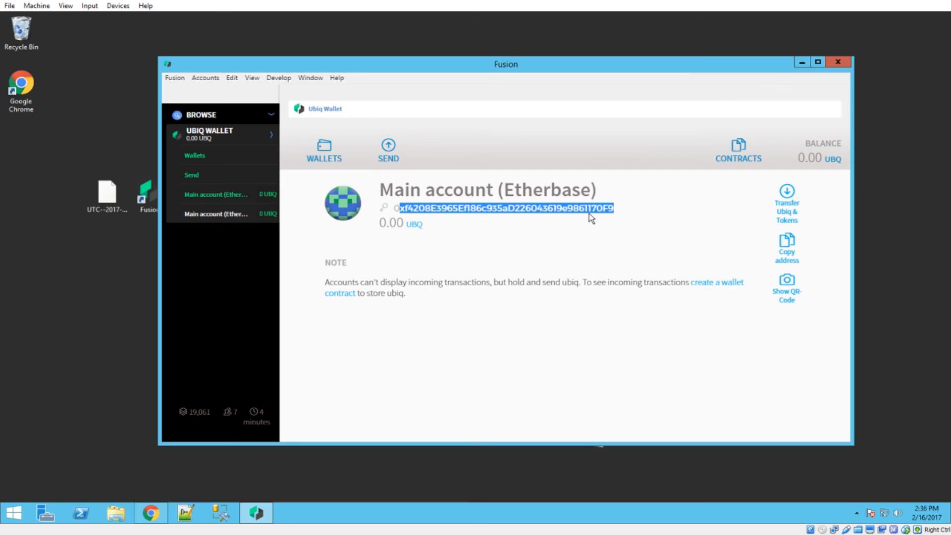
pyautogui.click(107, 193)
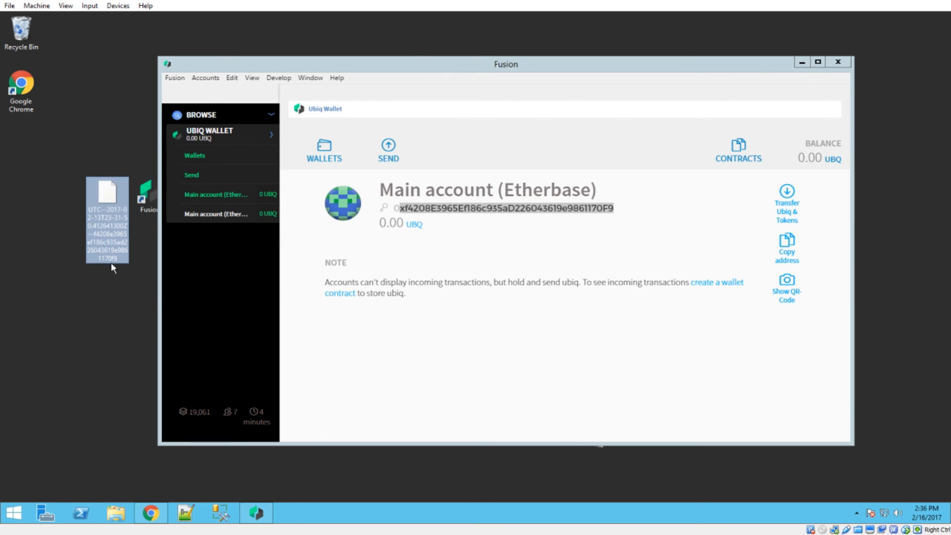
pyautogui.moveTo(107, 221)
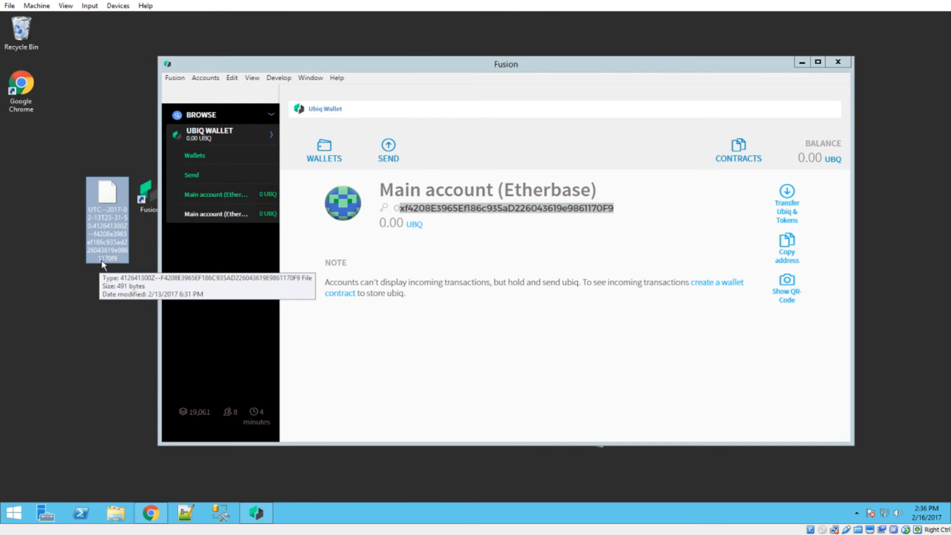
pyautogui.moveTo(101, 268)
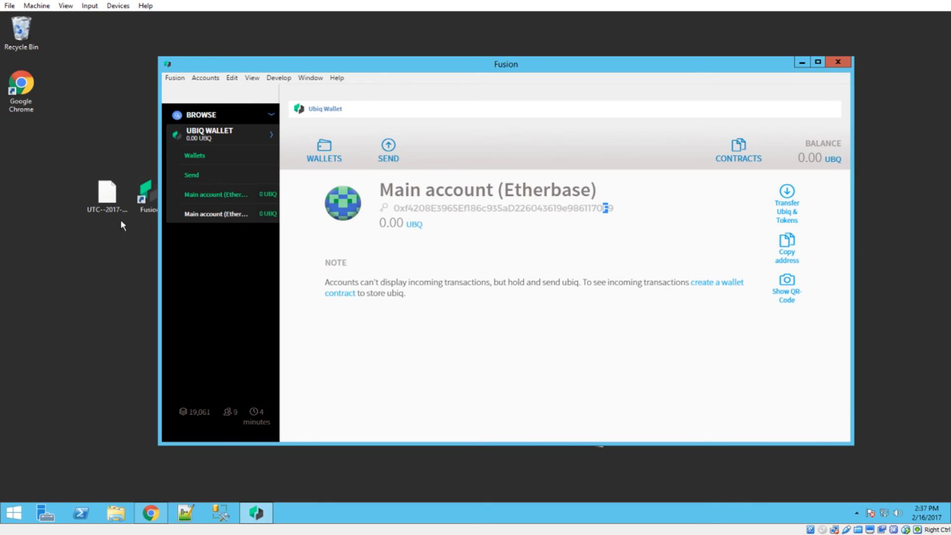
pyautogui.click(107, 194)
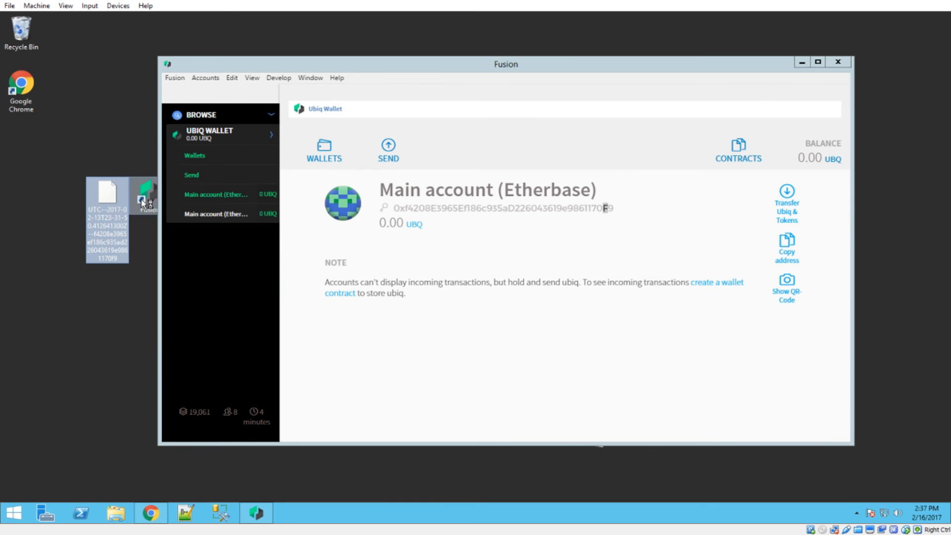
# Step: View the wallet file's JSON in Notepad++, whose address field ends in 1170f9
pyautogui.doubleClick(107, 194)
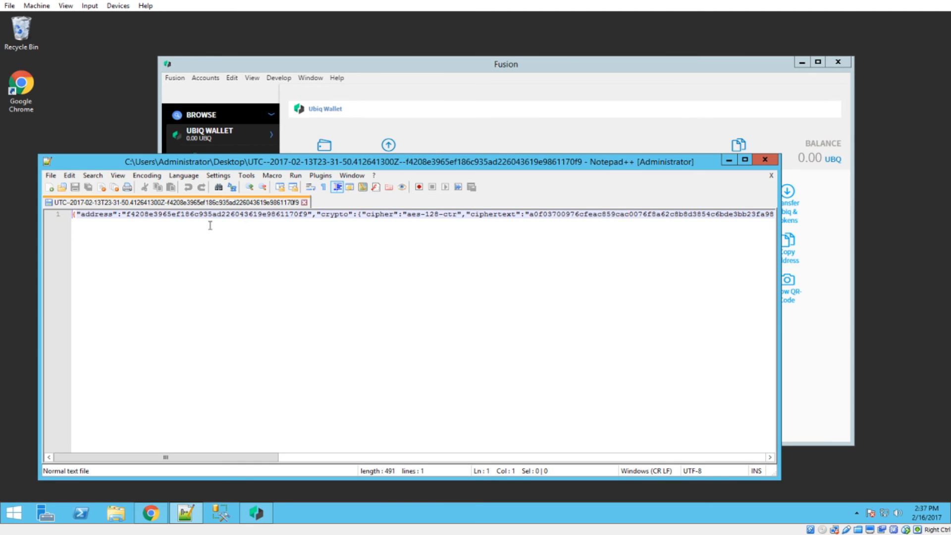
pyautogui.doubleClick(299, 217)
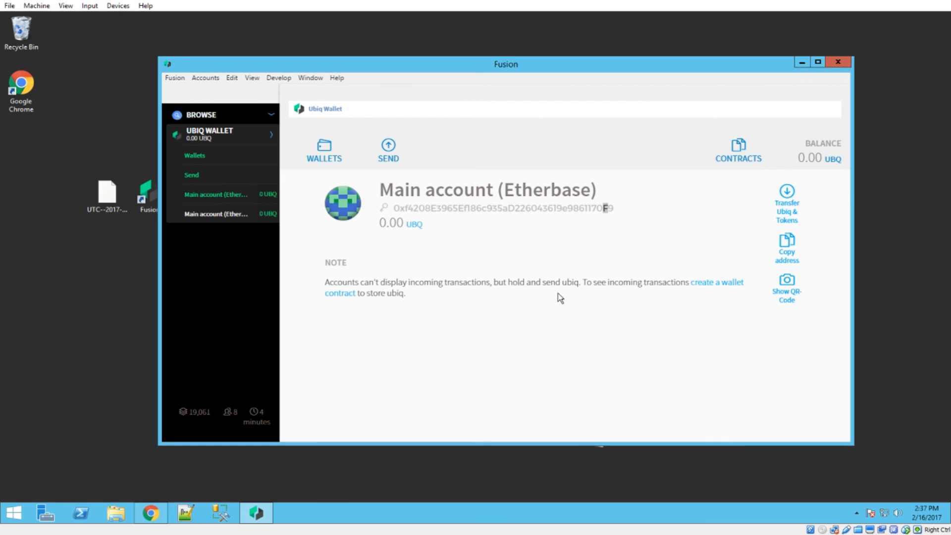
pyautogui.moveTo(509, 255)
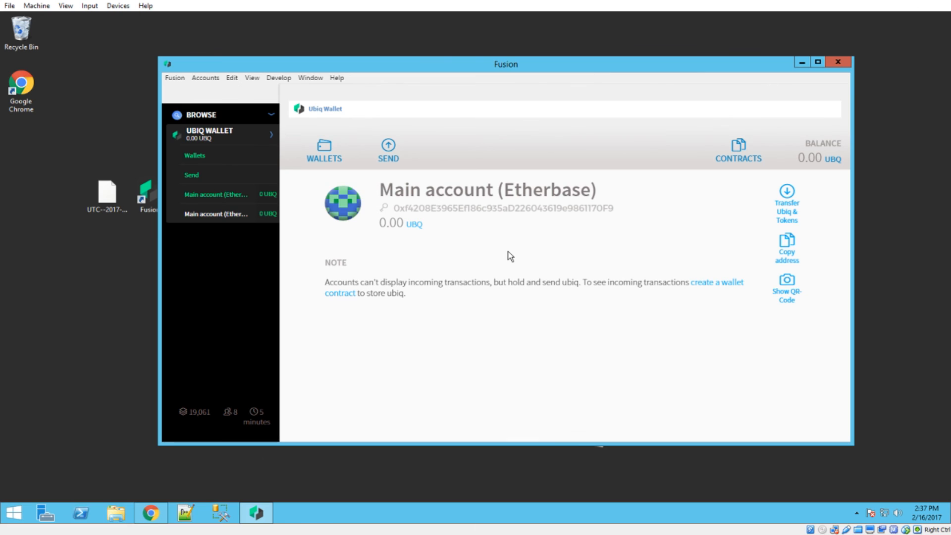